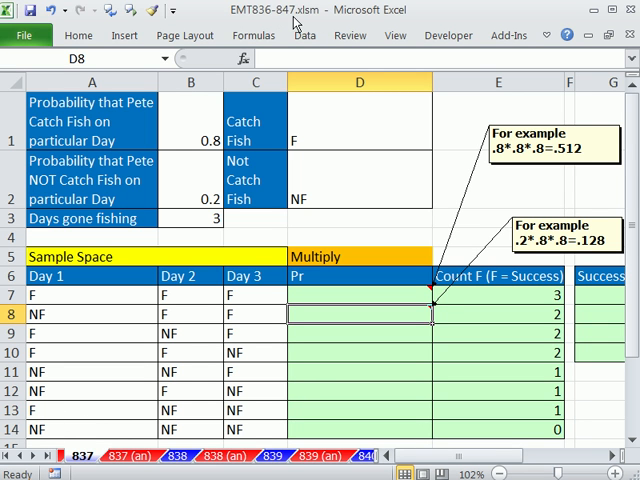
mouse_move(156, 422)
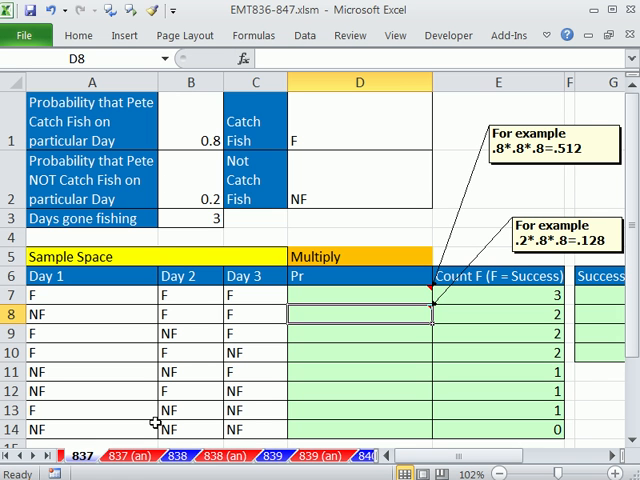
mouse_move(324, 312)
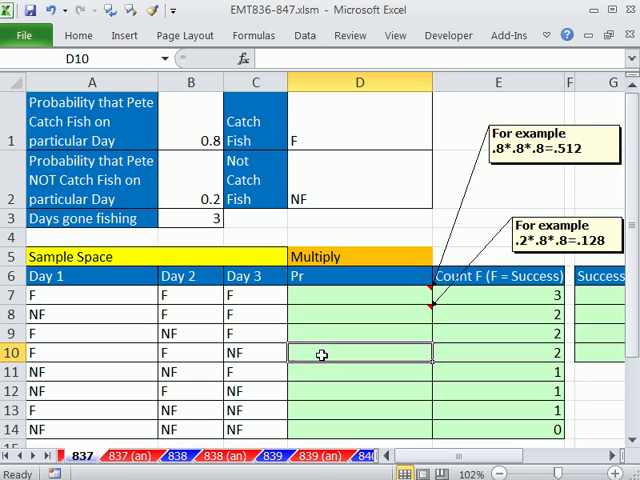
- Review the catch (0.8) and not-catch probabilities in B1:B2, then select D7 for the first outcome
left_click(358, 314)
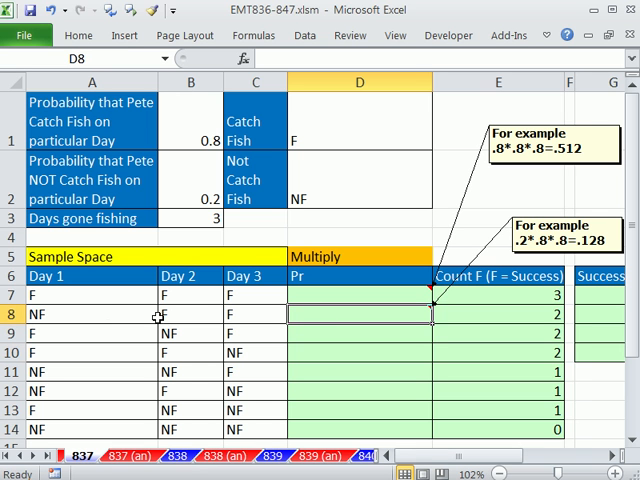
mouse_move(190, 316)
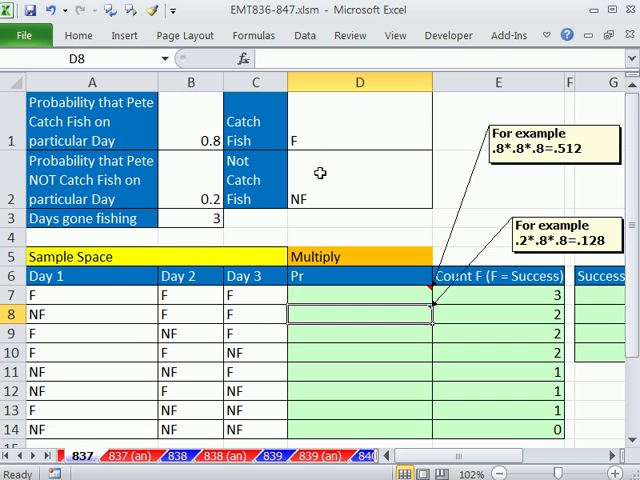
mouse_move(202, 128)
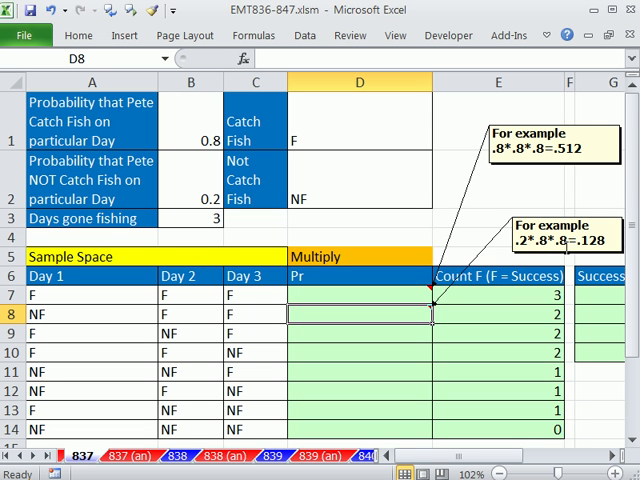
mouse_move(66, 314)
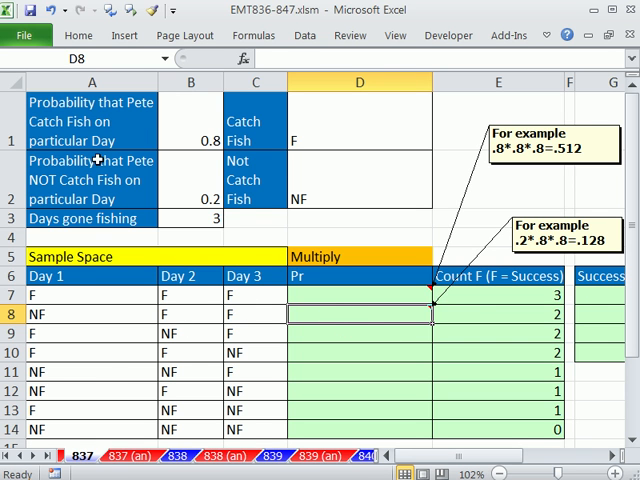
mouse_move(190, 358)
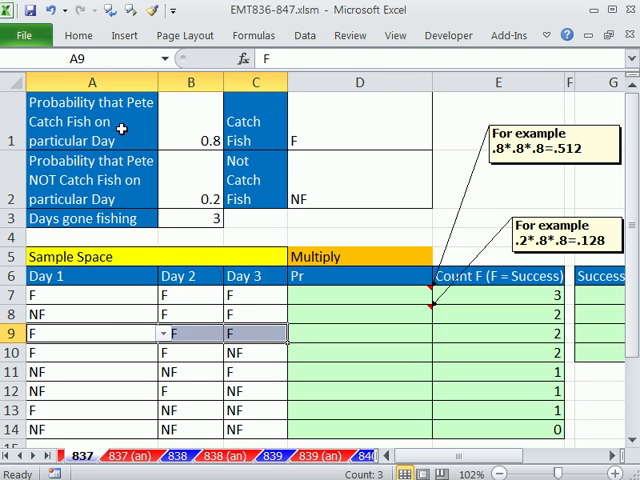
left_click(92, 120)
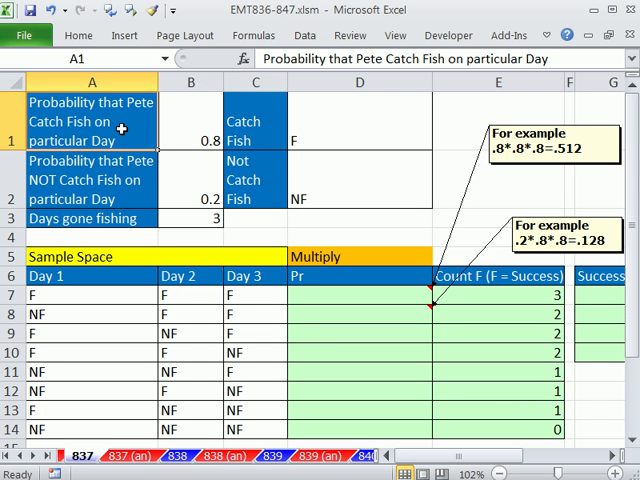
left_click(190, 120)
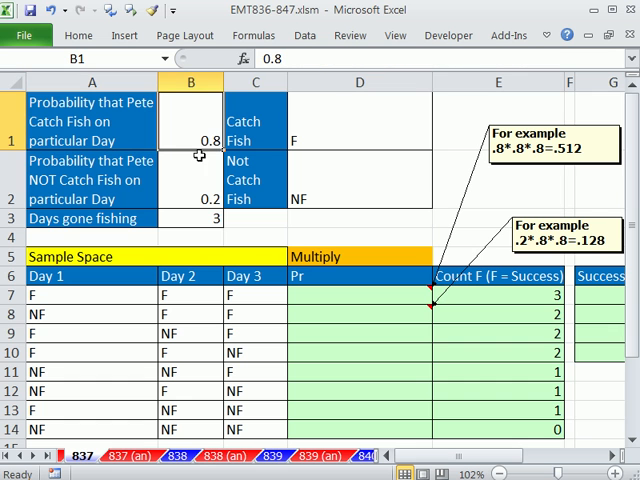
left_click(190, 180)
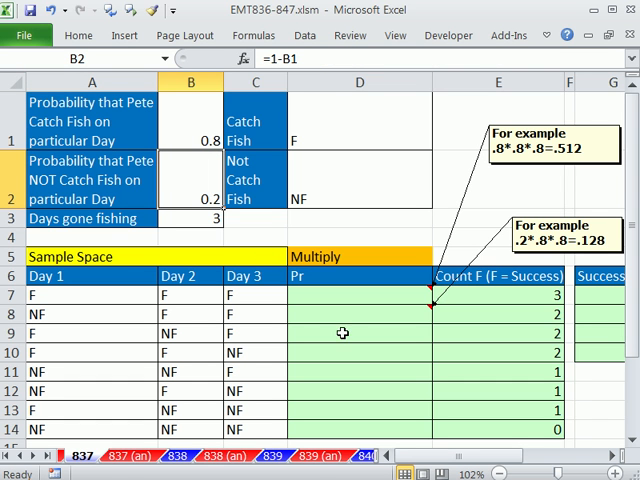
left_click(358, 294)
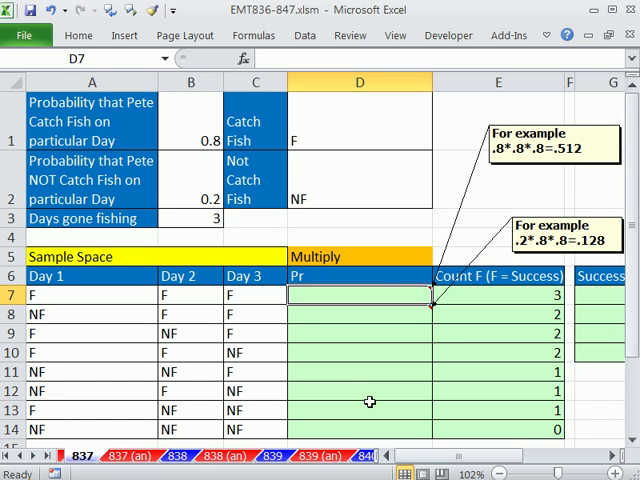
mouse_move(268, 304)
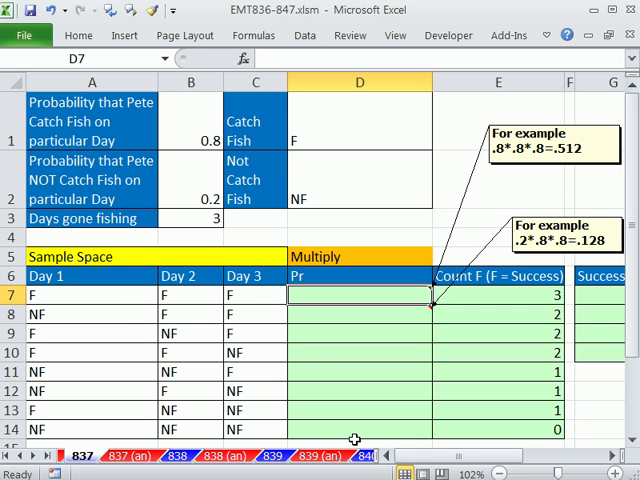
- Start a SUMIF in D7 using D1:D2 as lookup range, A7:C7 as criteria and B1:B2 as sum range
type("=sum")
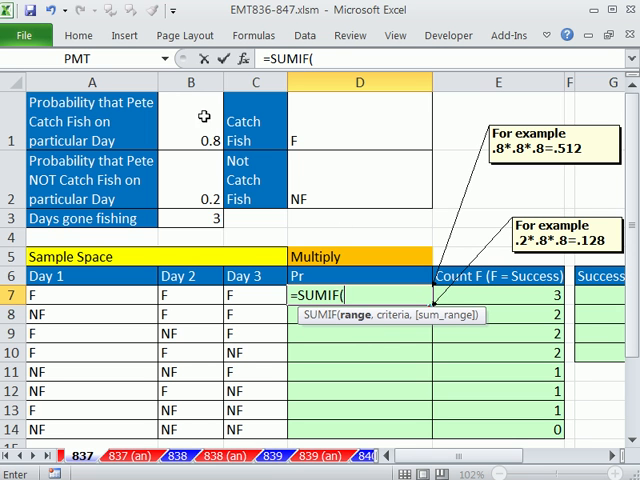
left_click(360, 120)
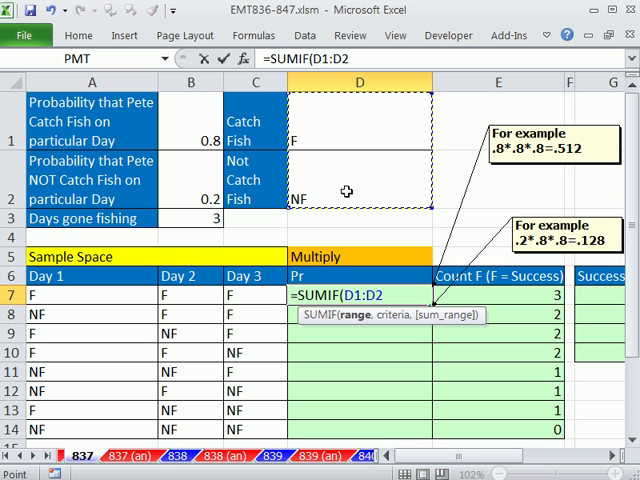
type(",A7:C7")
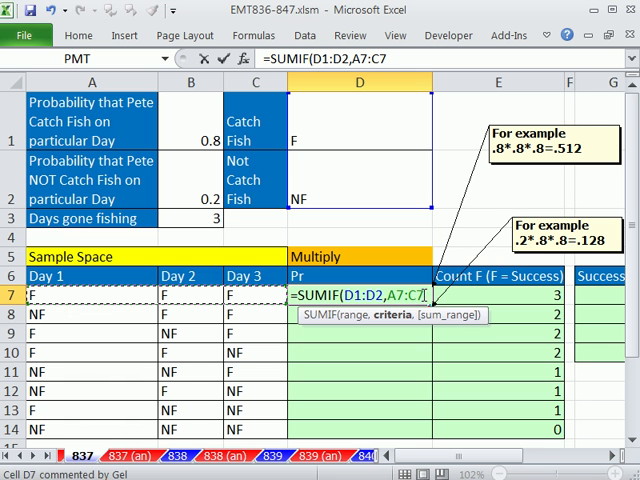
type(",B1:B2")
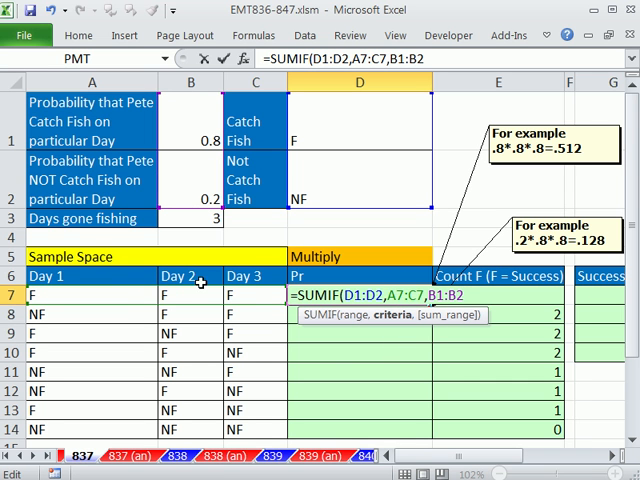
mouse_move(440, 264)
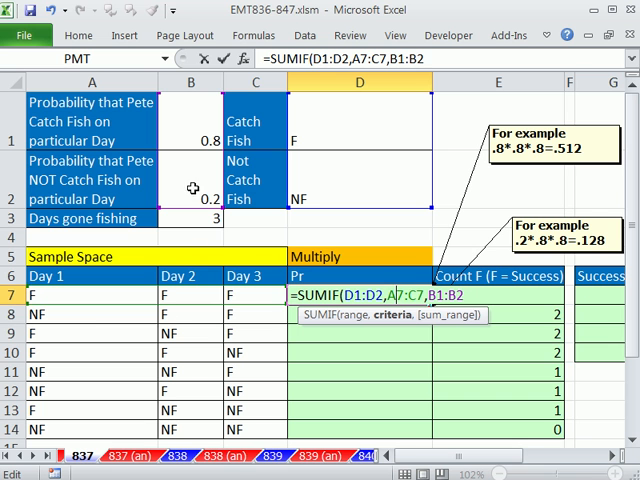
mouse_move(396, 316)
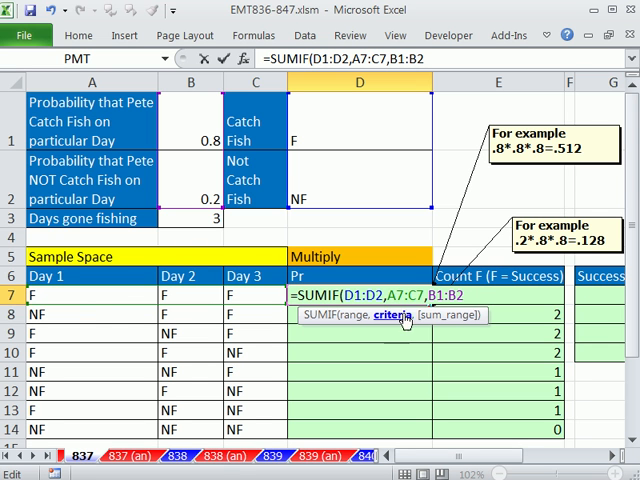
mouse_move(480, 314)
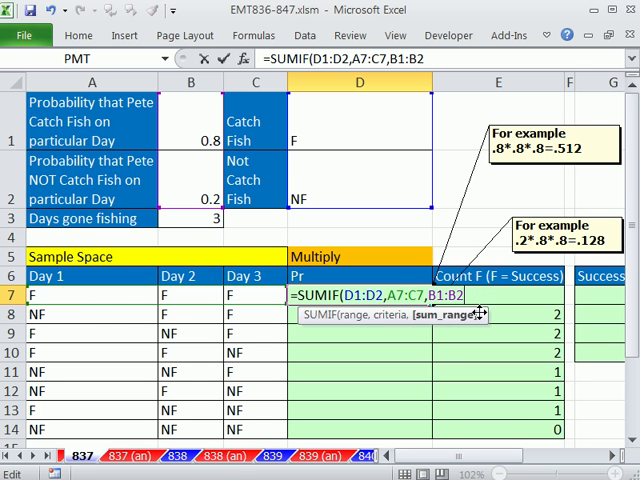
- Lock B1:B2 and D1:D2 as absolute references so the lookup previews 0.8, 0.8, 0.8
key("f4")
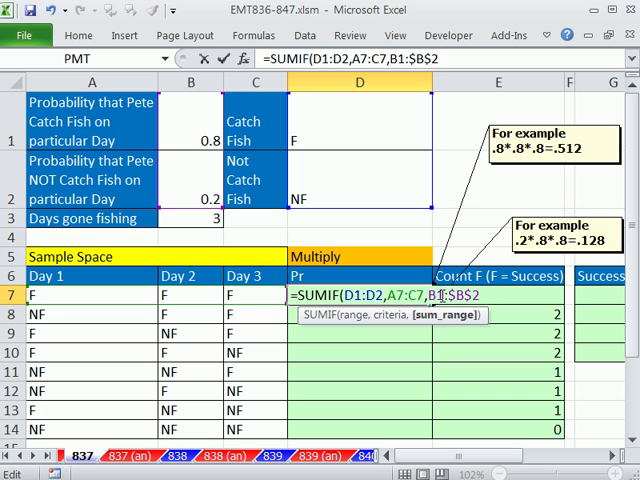
key("f4")
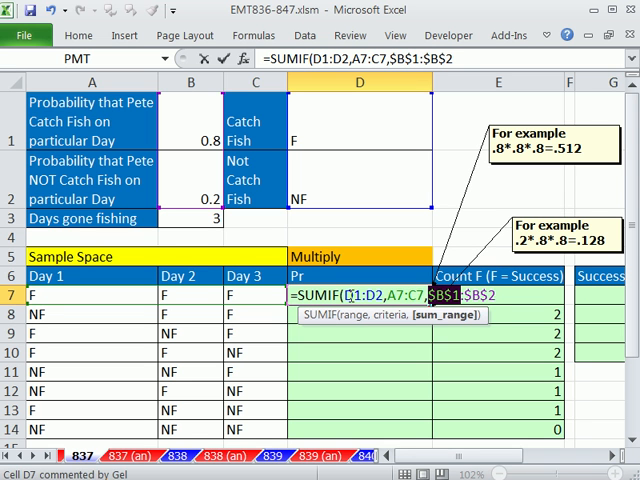
key("f4")
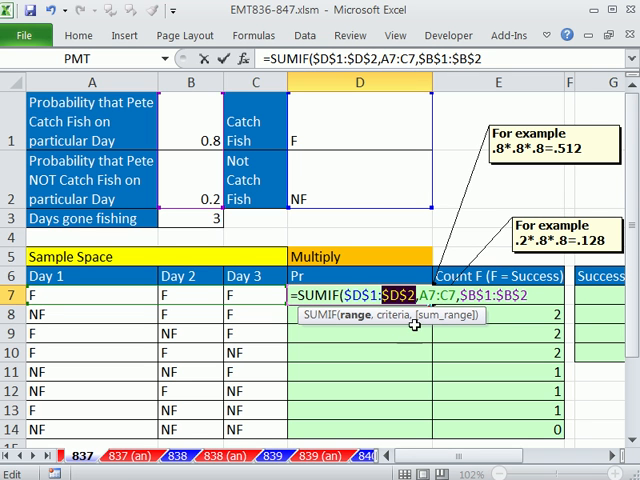
mouse_move(276, 350)
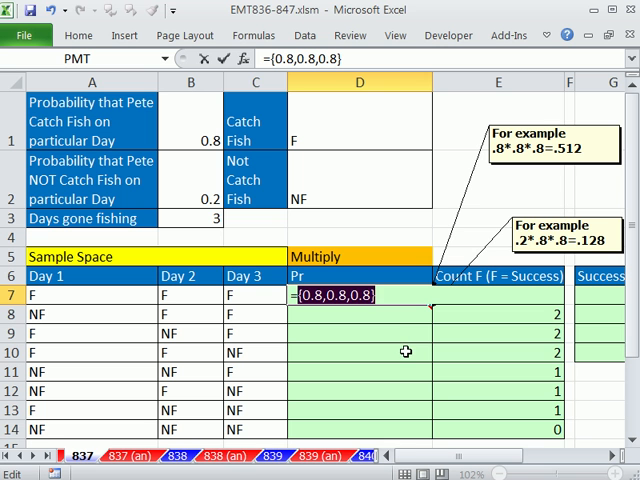
- Wrap SUMIF($D$1:$D$2,A7:C7,$B$1:$B$2) in PRODUCT so the three day probabilities multiply to 0.512
type("=SUMIF($D$1:$D$2,A7:C7,$B$1:$B$2)")
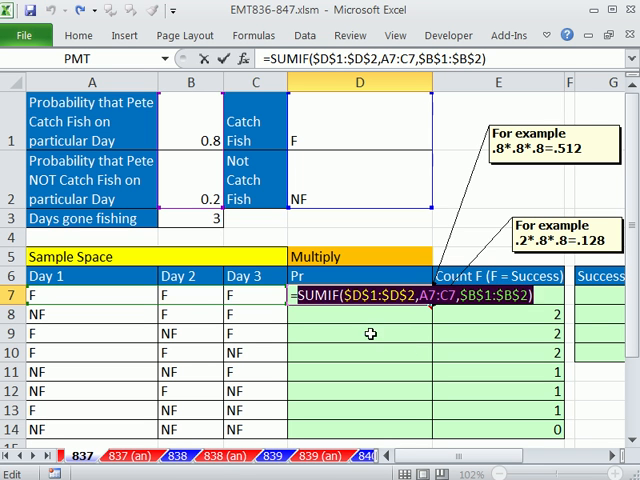
type("pr")
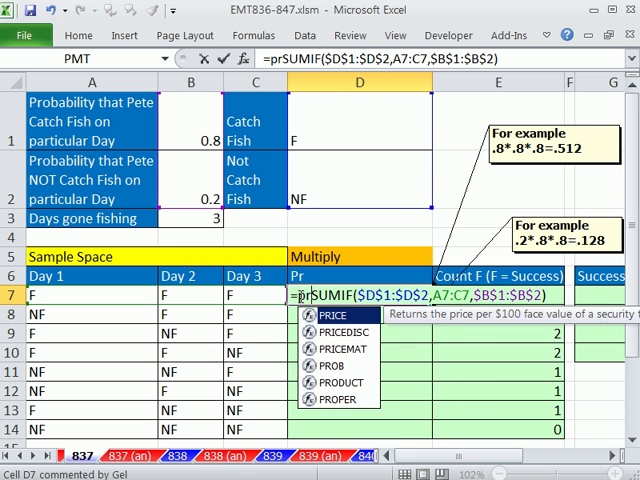
type("PRODUCT(")
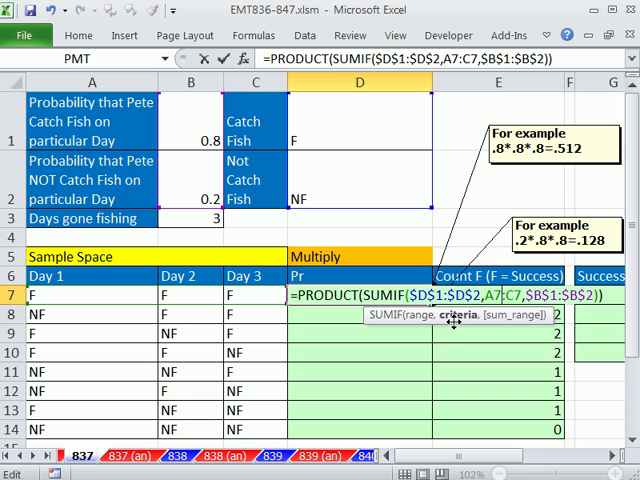
mouse_move(456, 324)
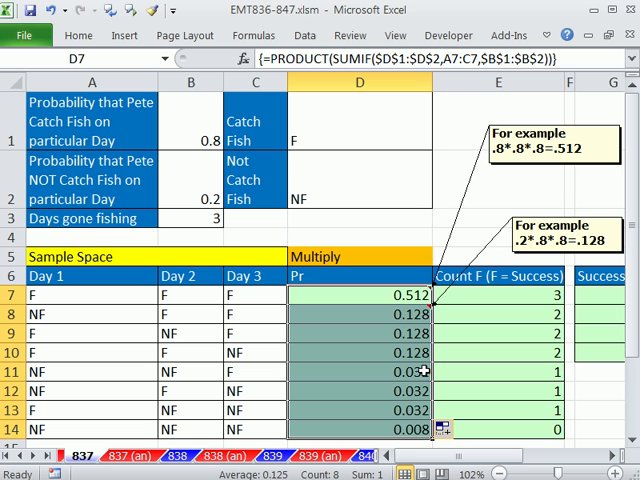
mouse_move(308, 380)
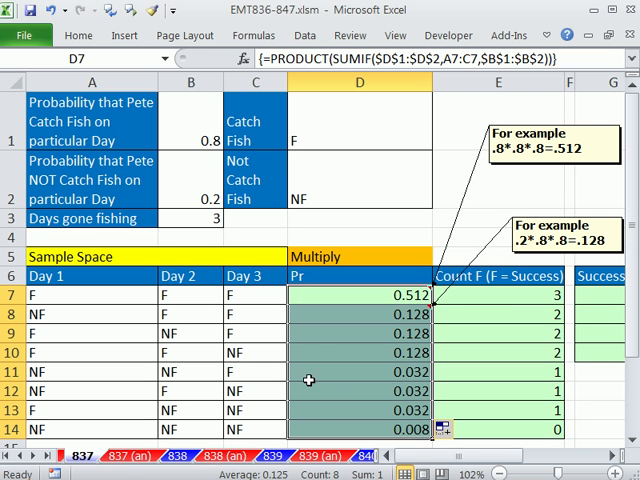
- Edit D8's formula and evaluate it to confirm 0.2×0.8×0.8 gives 0.128
double_click(358, 314)
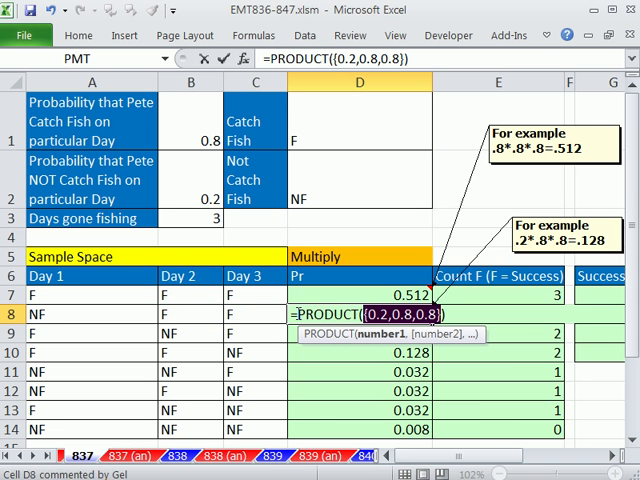
key("Return")
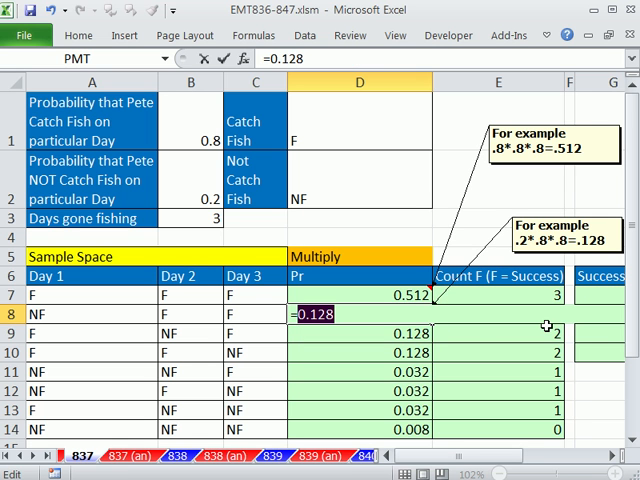